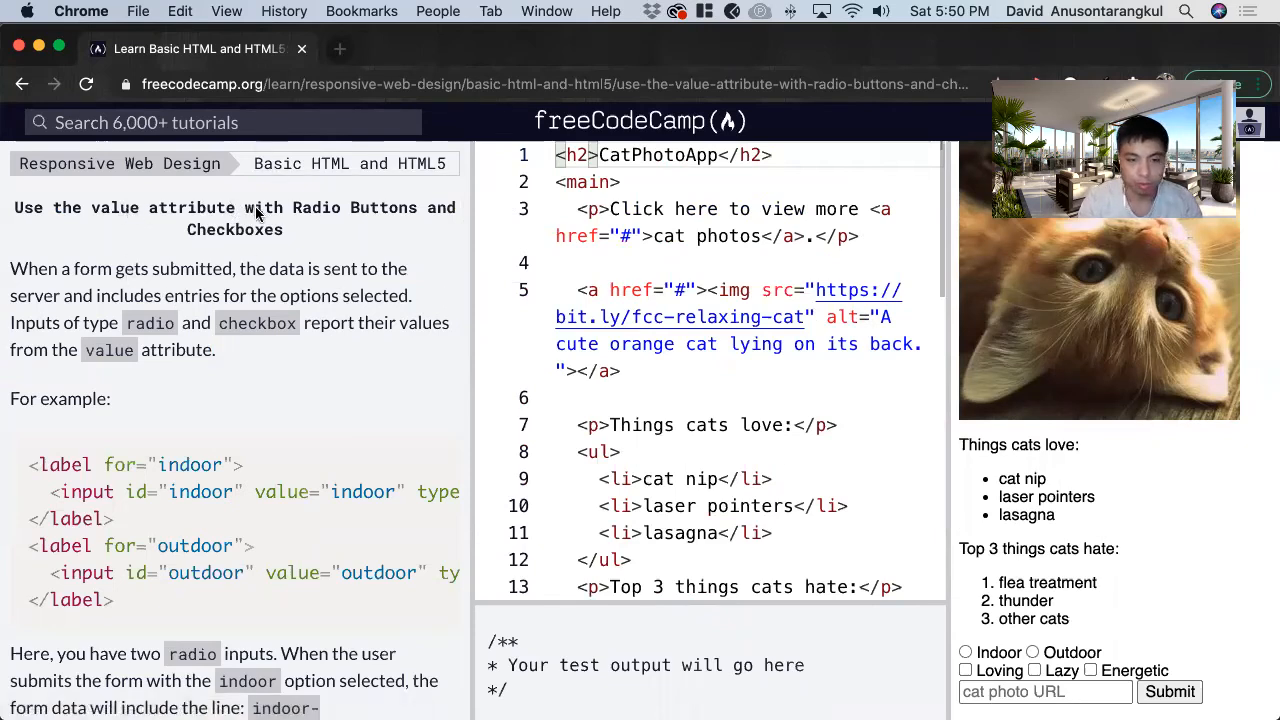
pyautogui.moveTo(375, 222)
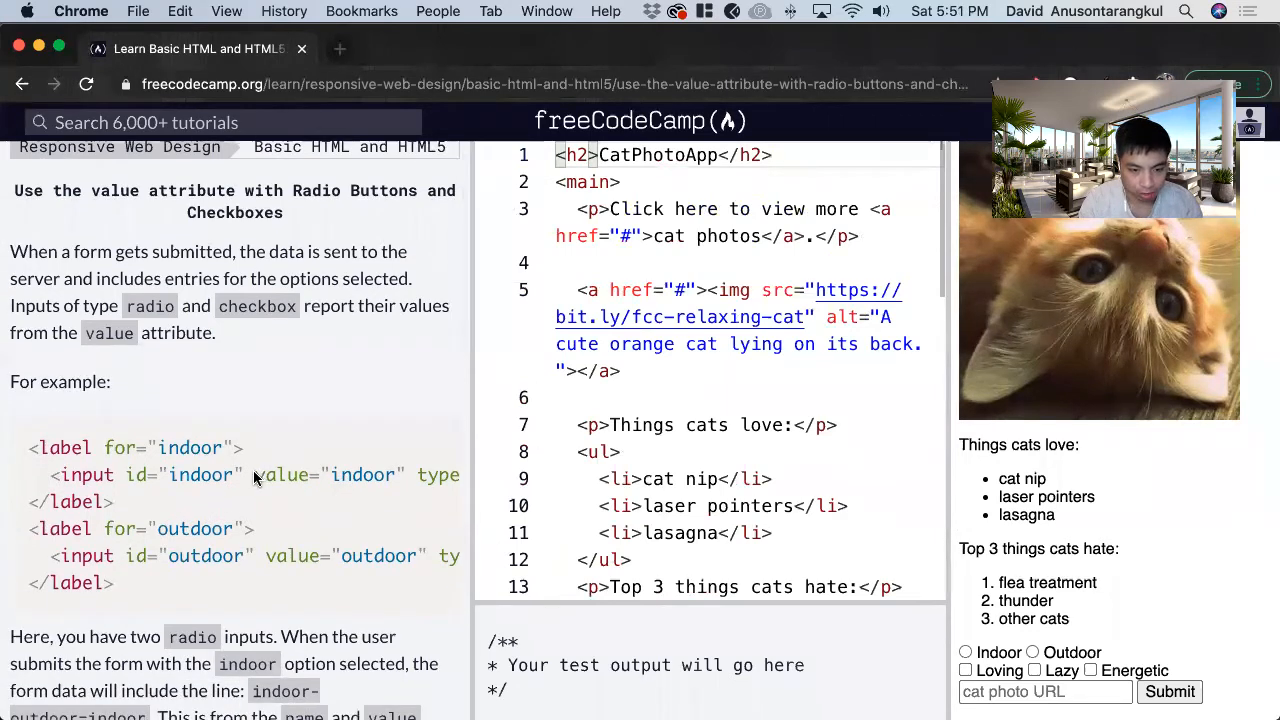
# Step: Read the lesson down to its task: lowercase value attributes on every radio and checkbox input
pyautogui.doubleClick(284, 475)
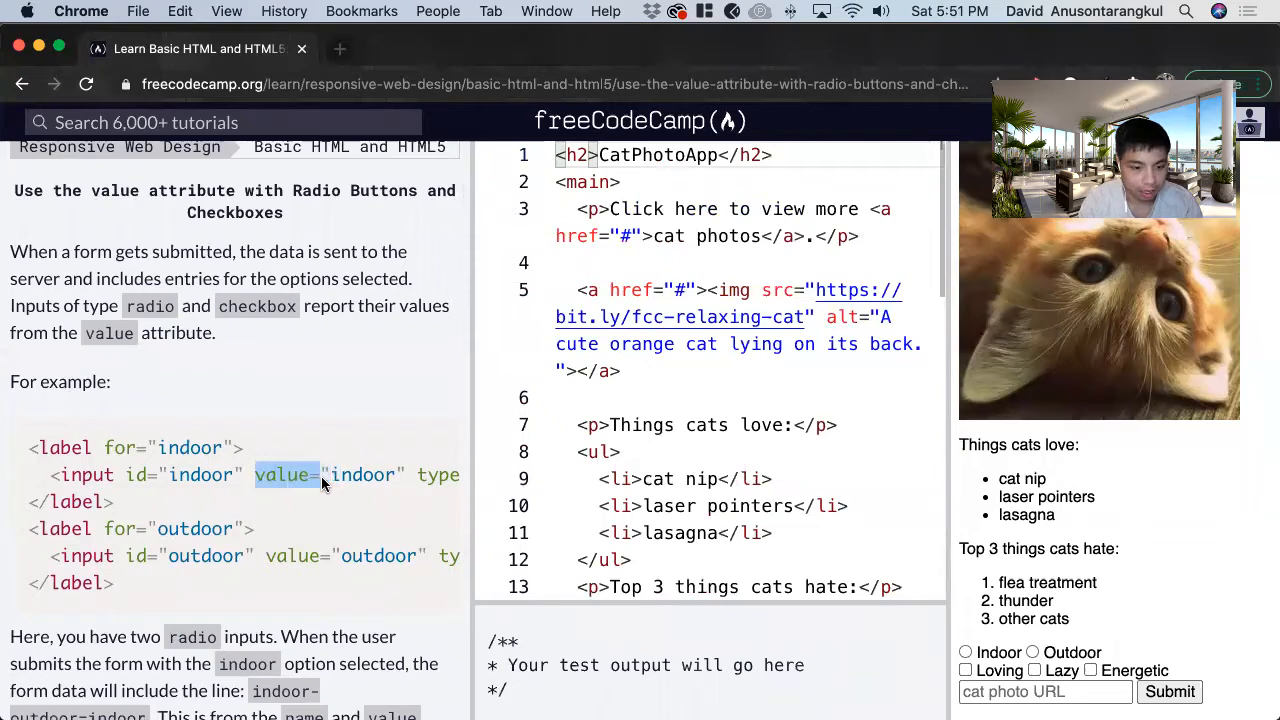
pyautogui.scroll(-3)
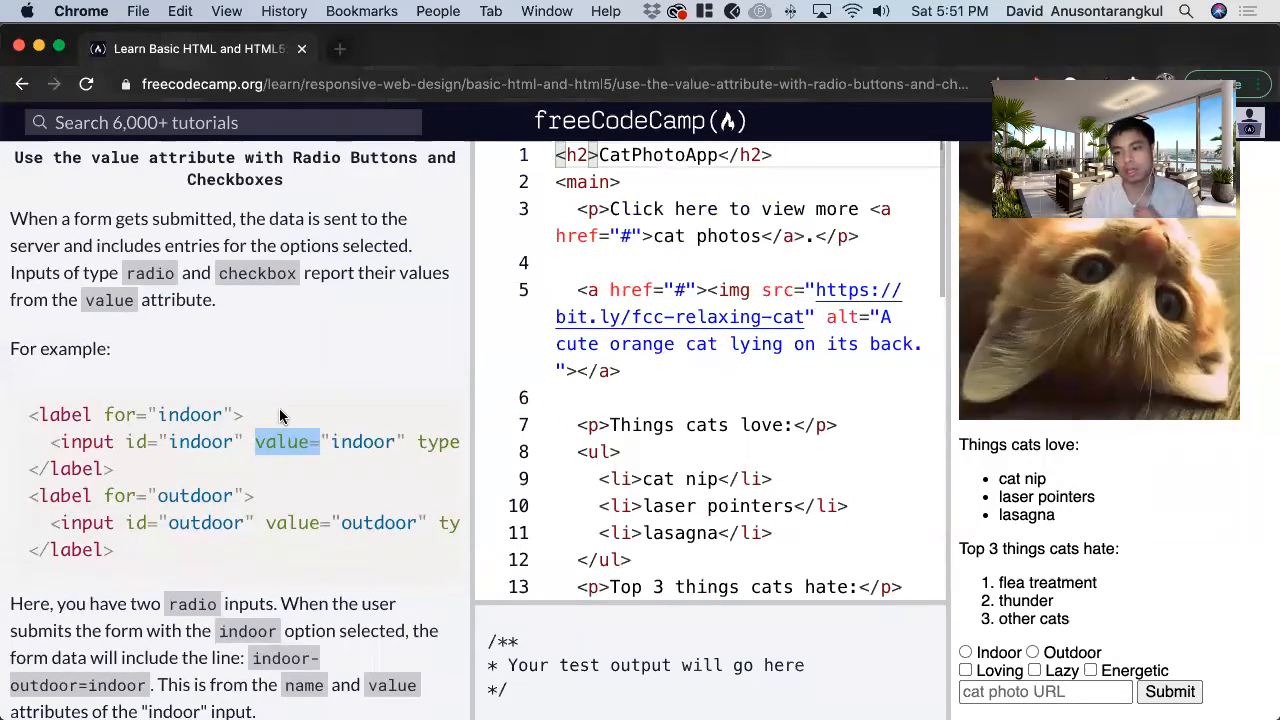
pyautogui.moveTo(157, 415)
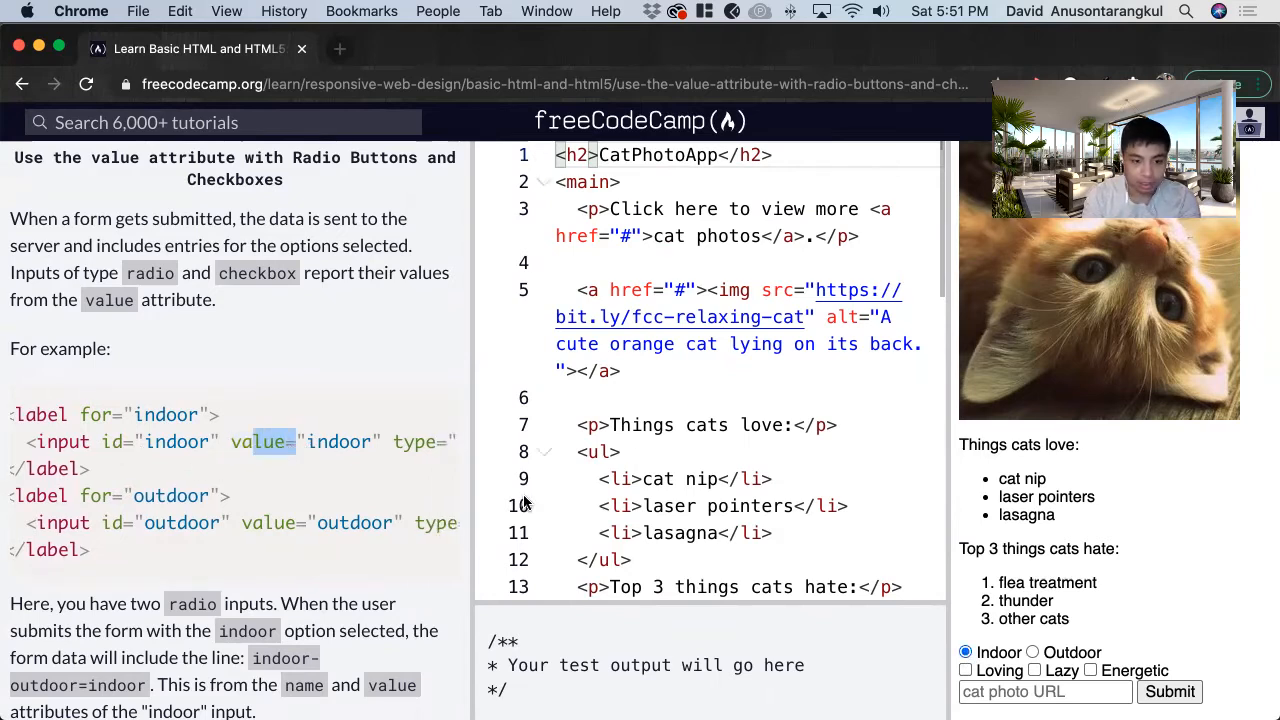
pyautogui.scroll(-3)
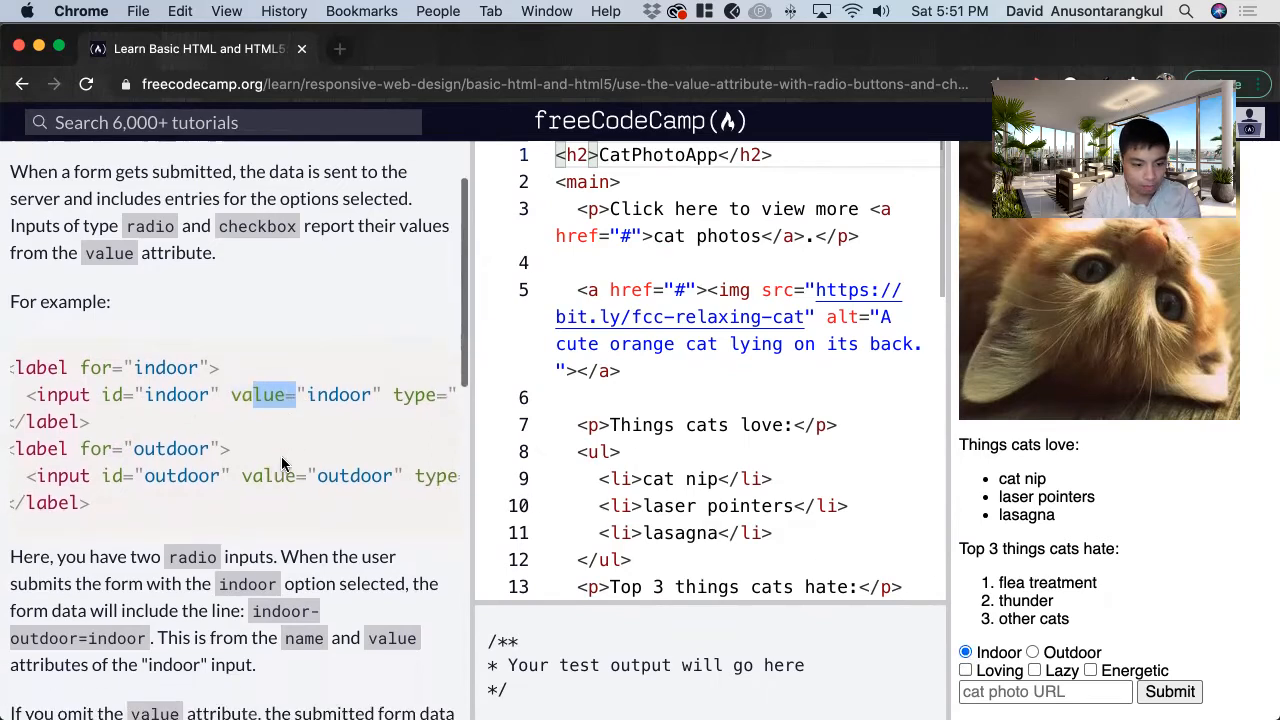
pyautogui.scroll(-3)
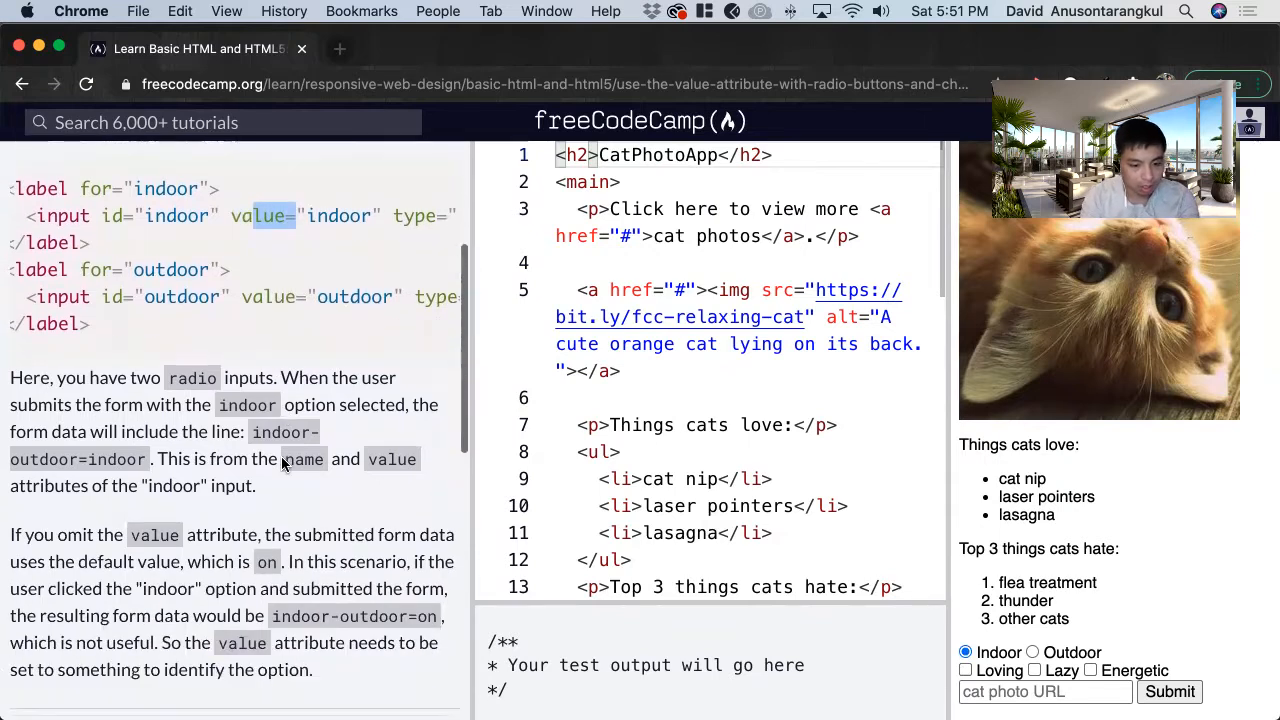
pyautogui.scroll(-3)
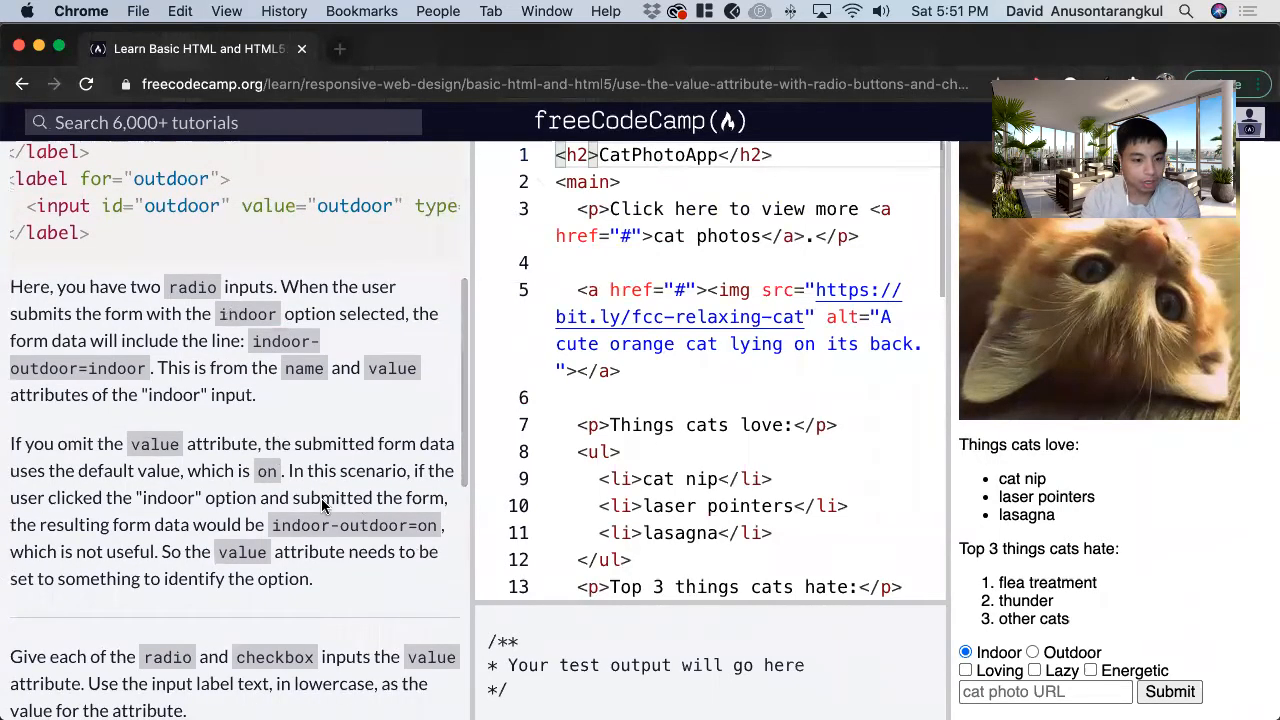
pyautogui.scroll(-3)
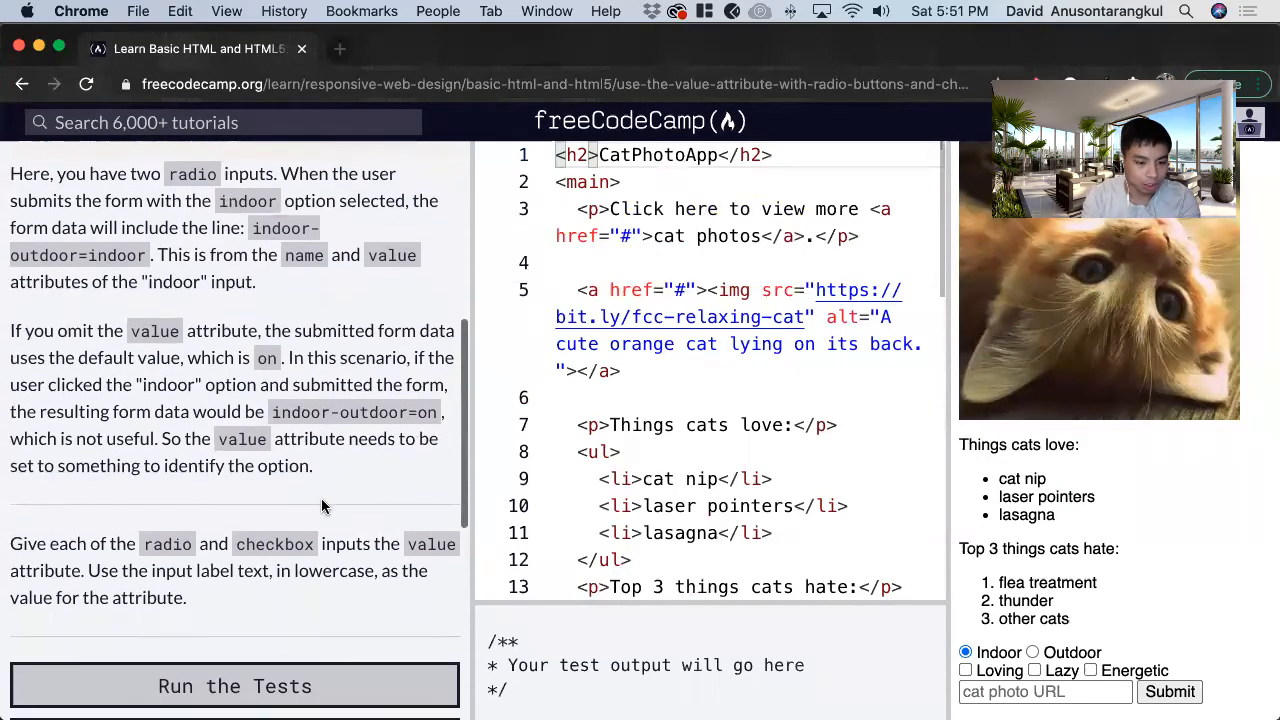
pyautogui.scroll(-3)
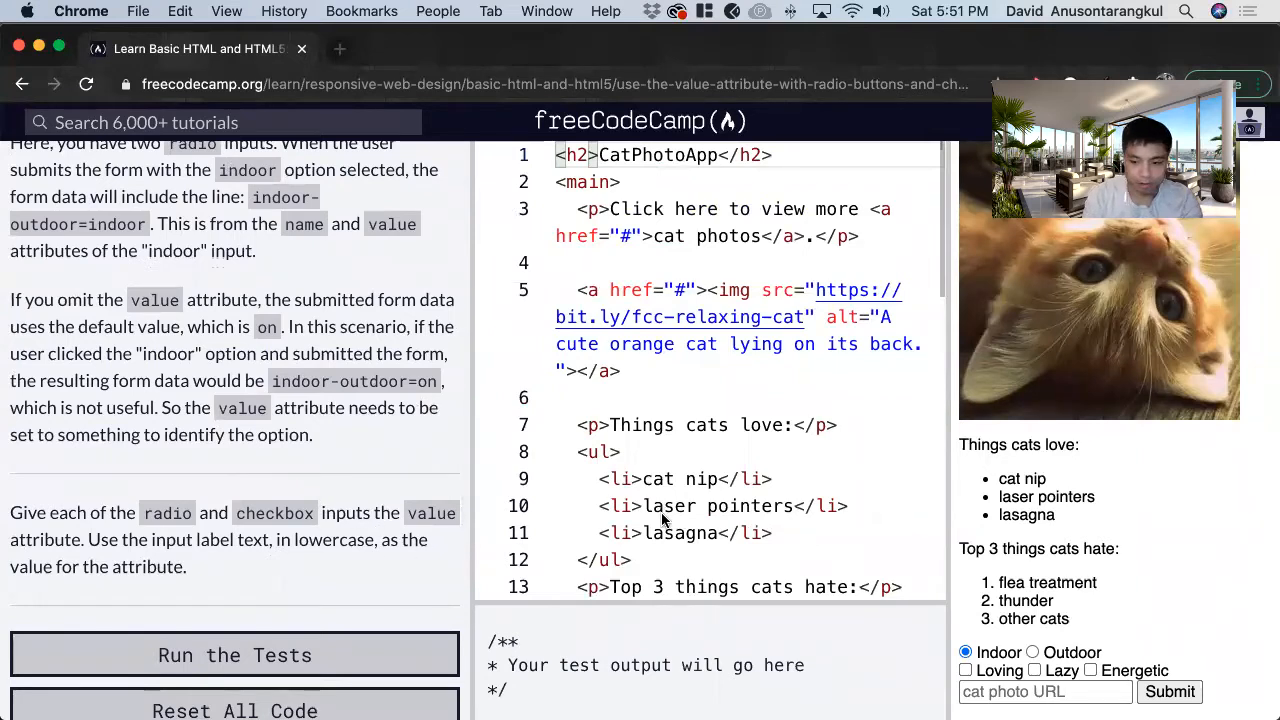
pyautogui.scroll(-3)
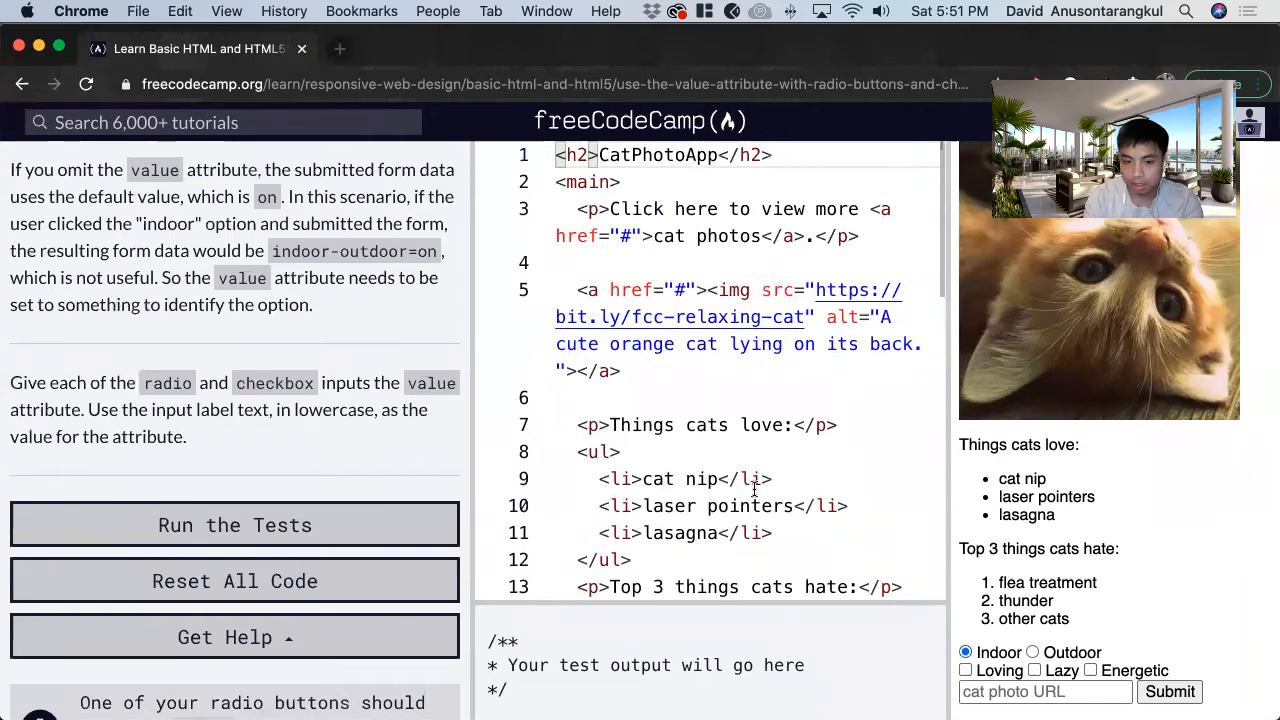
# Step: Give the radio inputs value="indoor" and value="outdoor" in the editor
pyautogui.scroll(-3)
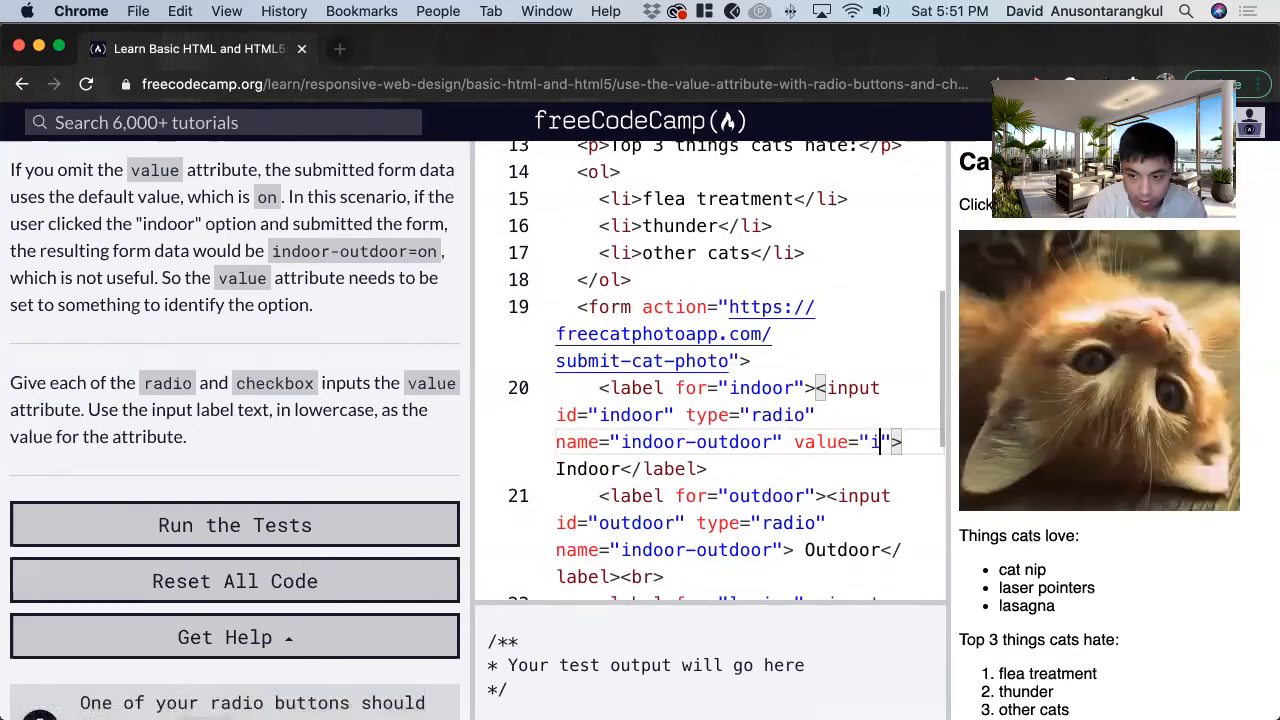
pyautogui.write('ndoor')
pyautogui.click(734, 536)
pyautogui.write(' value="outd"')
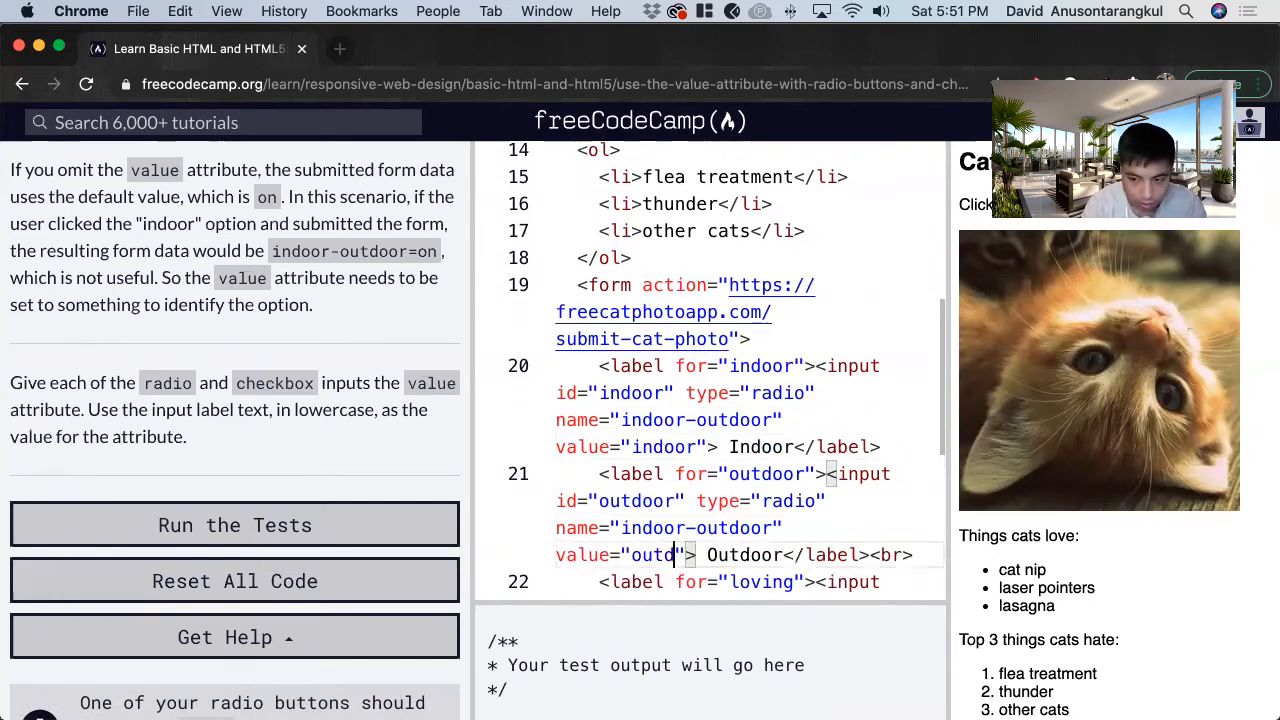
pyautogui.scroll(-3)
pyautogui.write('oor')
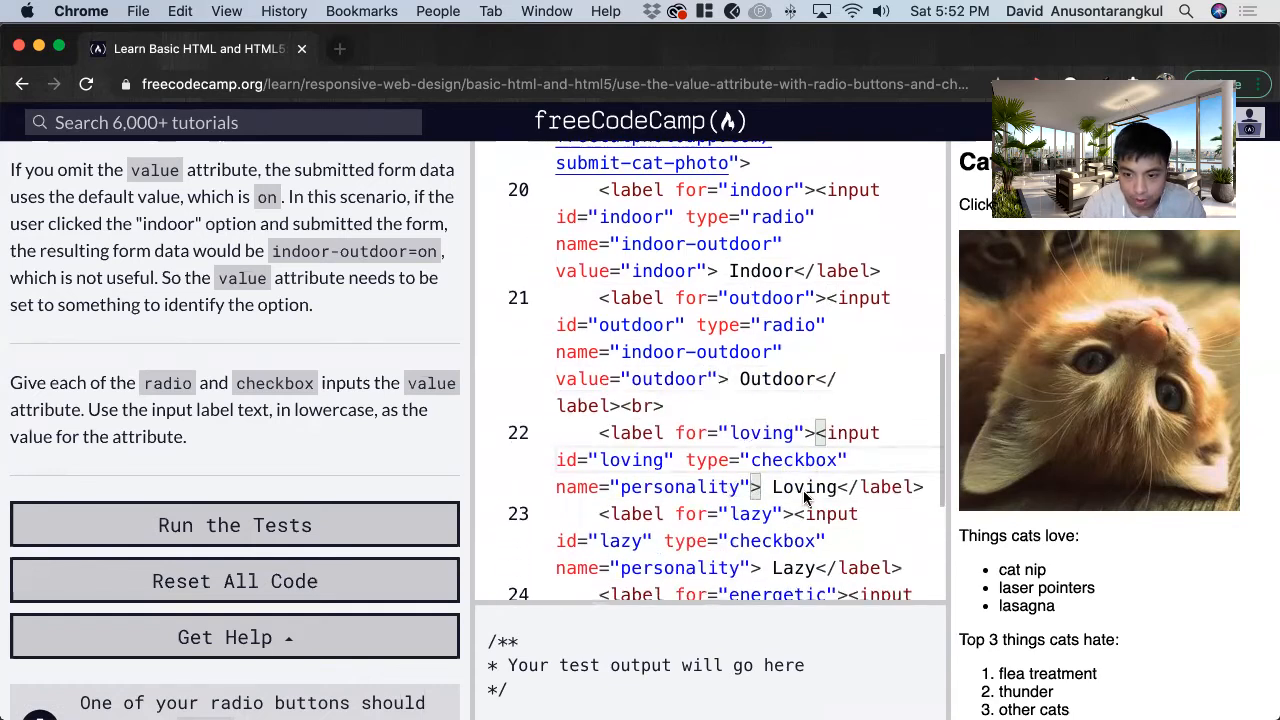
# Step: Give the three checkboxes value="loving", value="lazy" and value="energetic"
pyautogui.write('v')
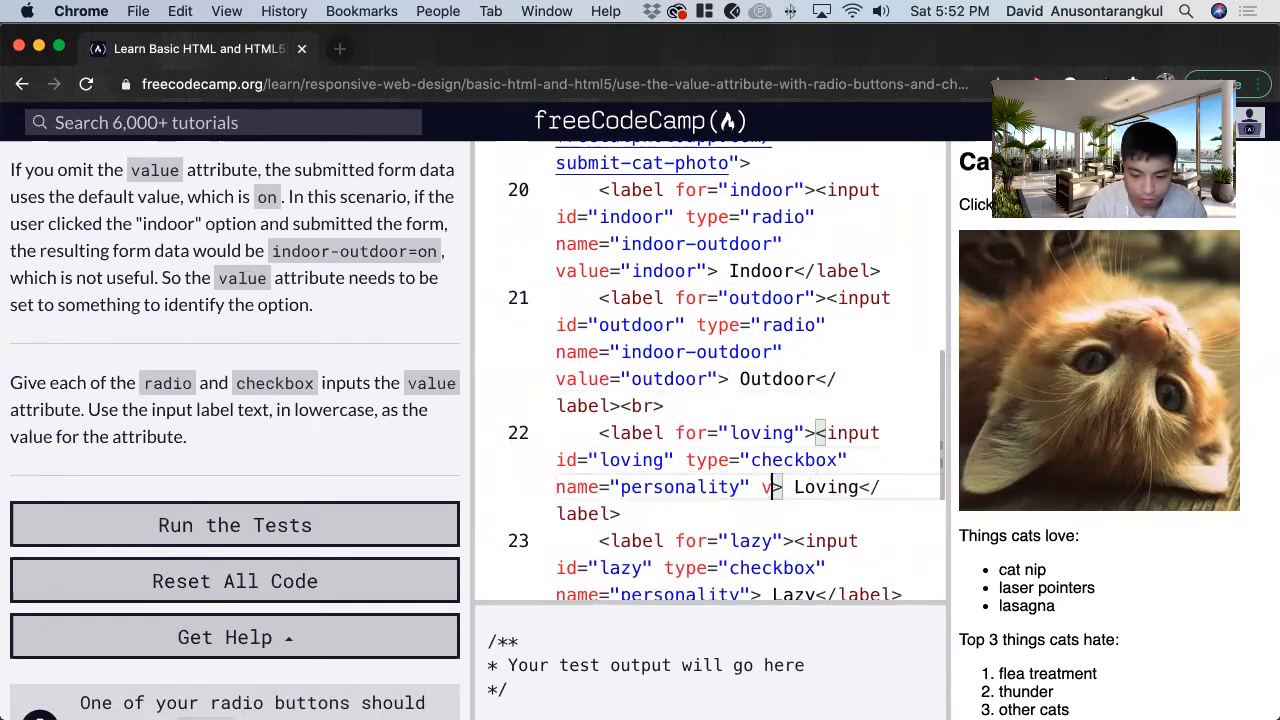
pyautogui.write('value=""')
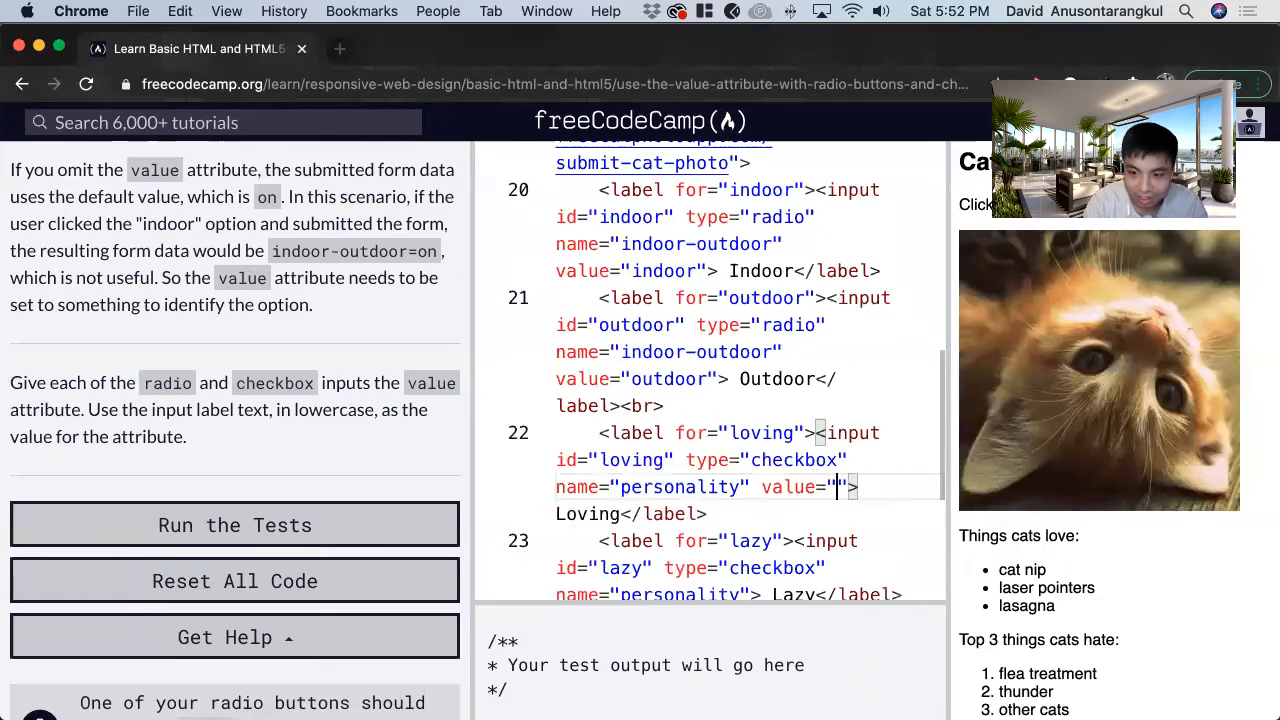
pyautogui.write('loving')
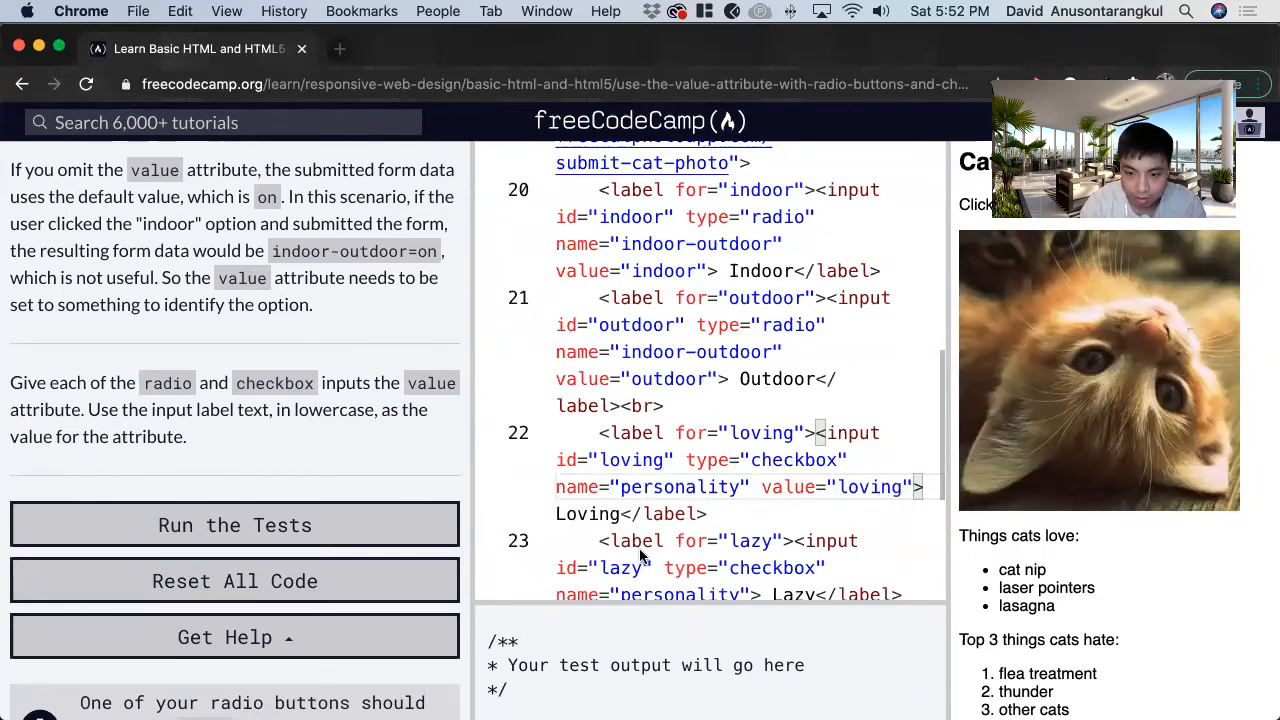
pyautogui.scroll(-3)
pyautogui.write(' value=')
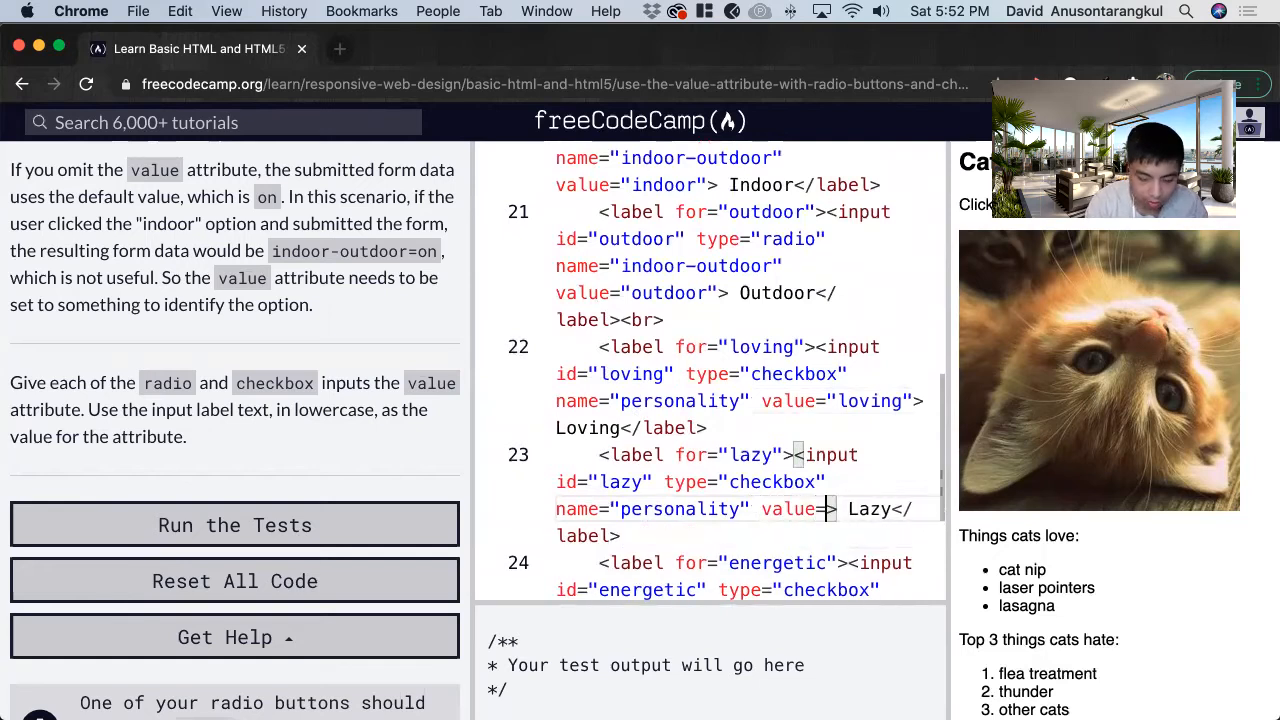
pyautogui.write('lazy"')
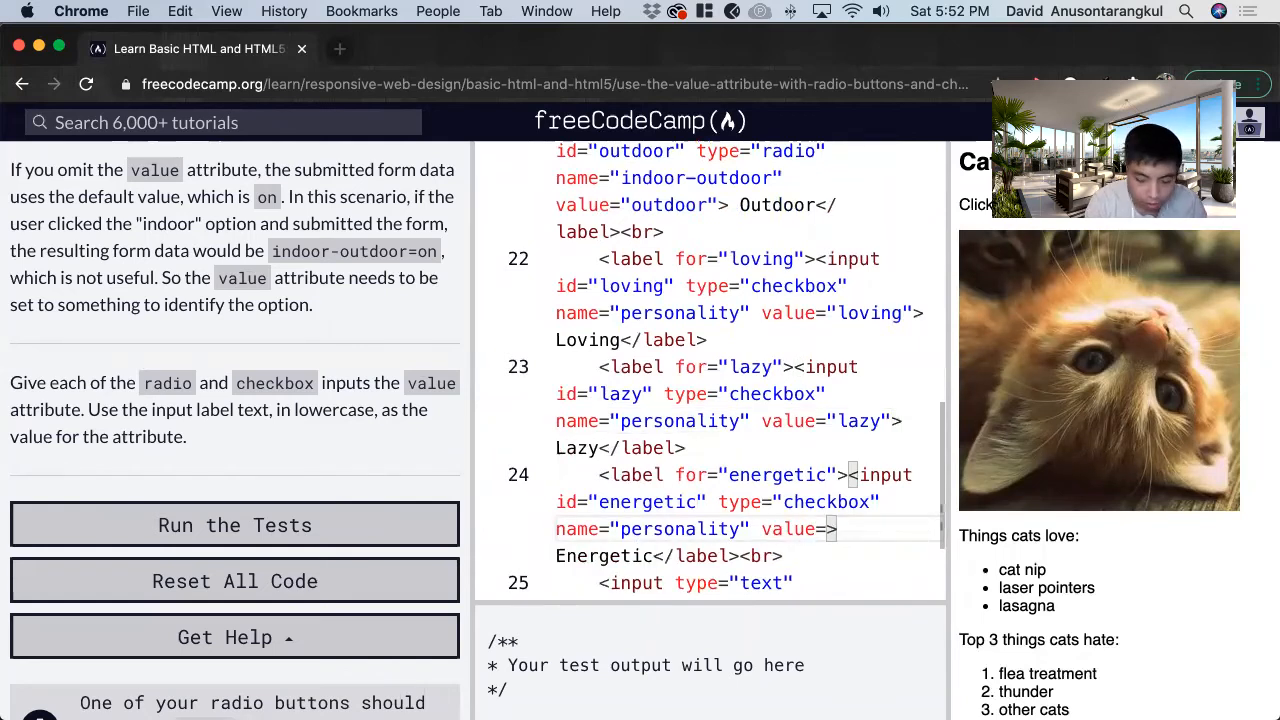
pyautogui.write('ener"')
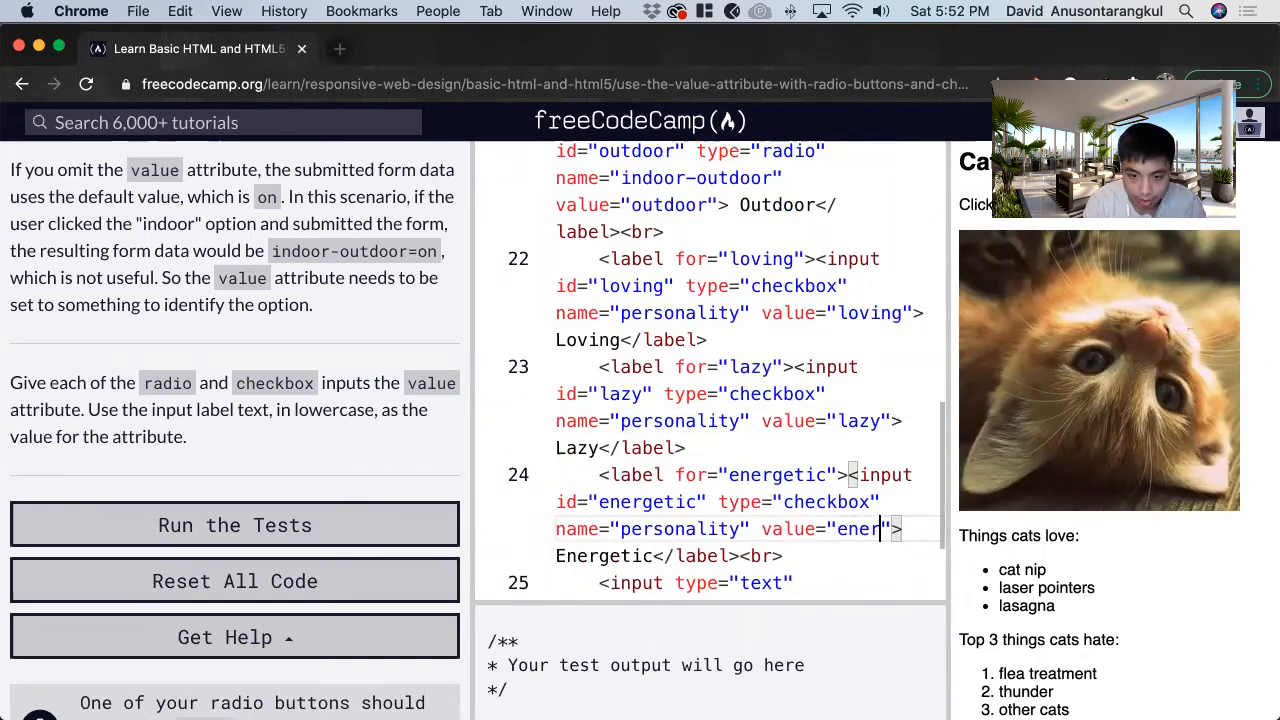
pyautogui.write('getic')
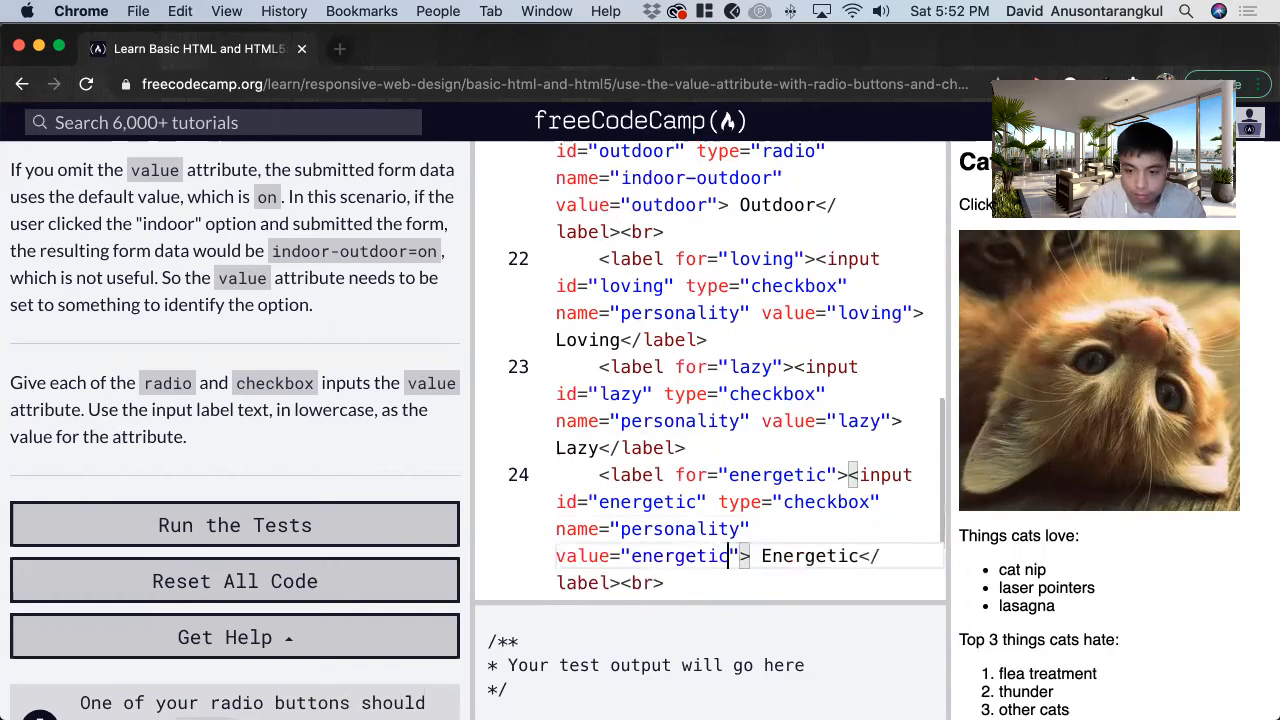
# Step: Run the tests so the challenge passes
pyautogui.scroll(-3)
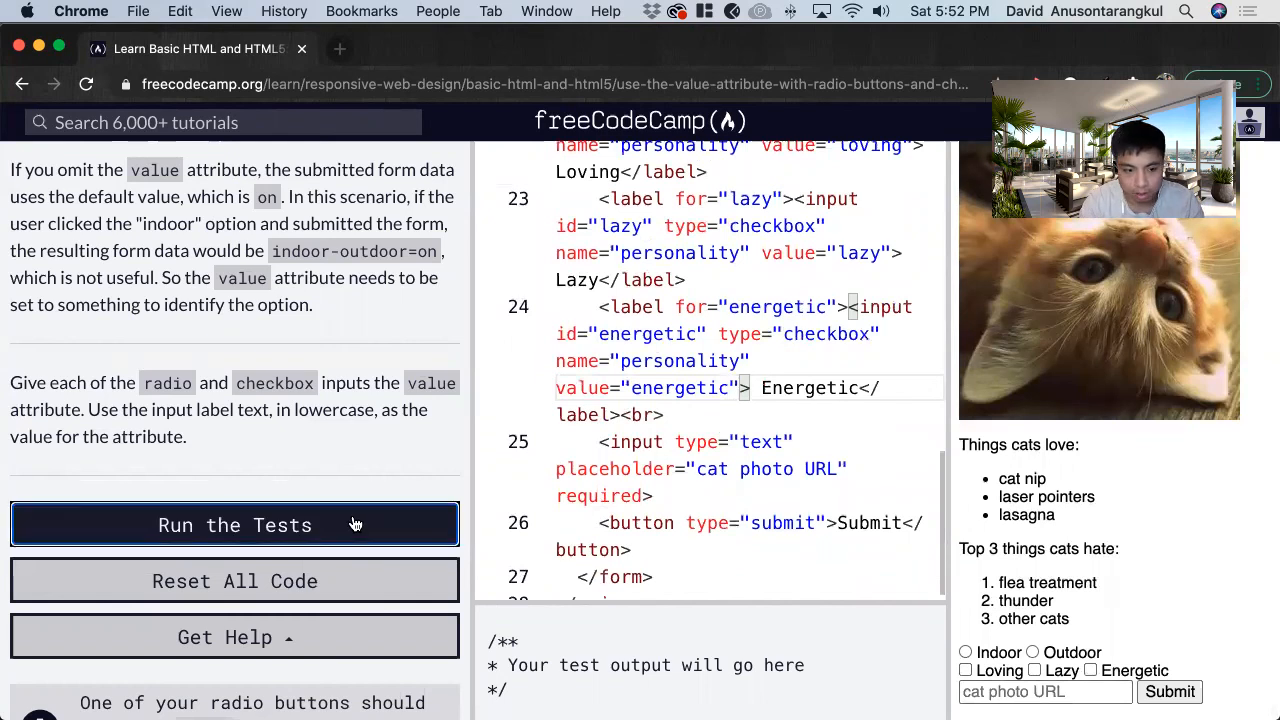
pyautogui.click(235, 525)
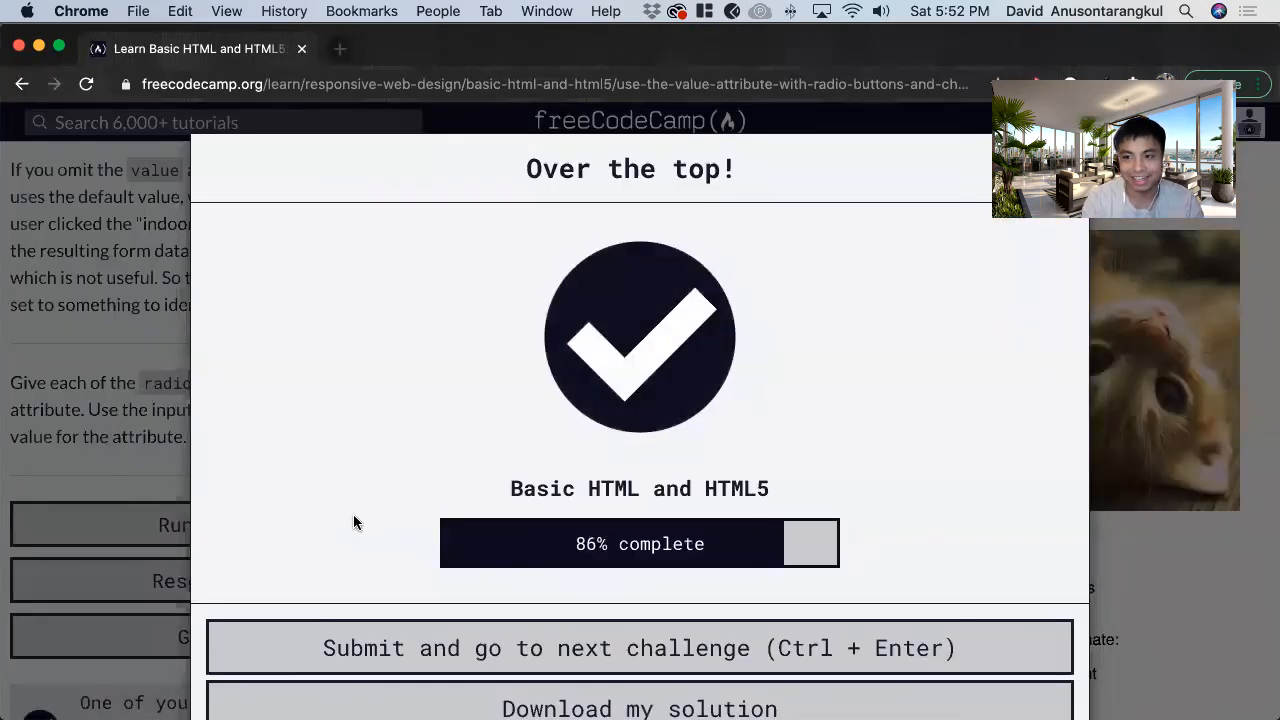